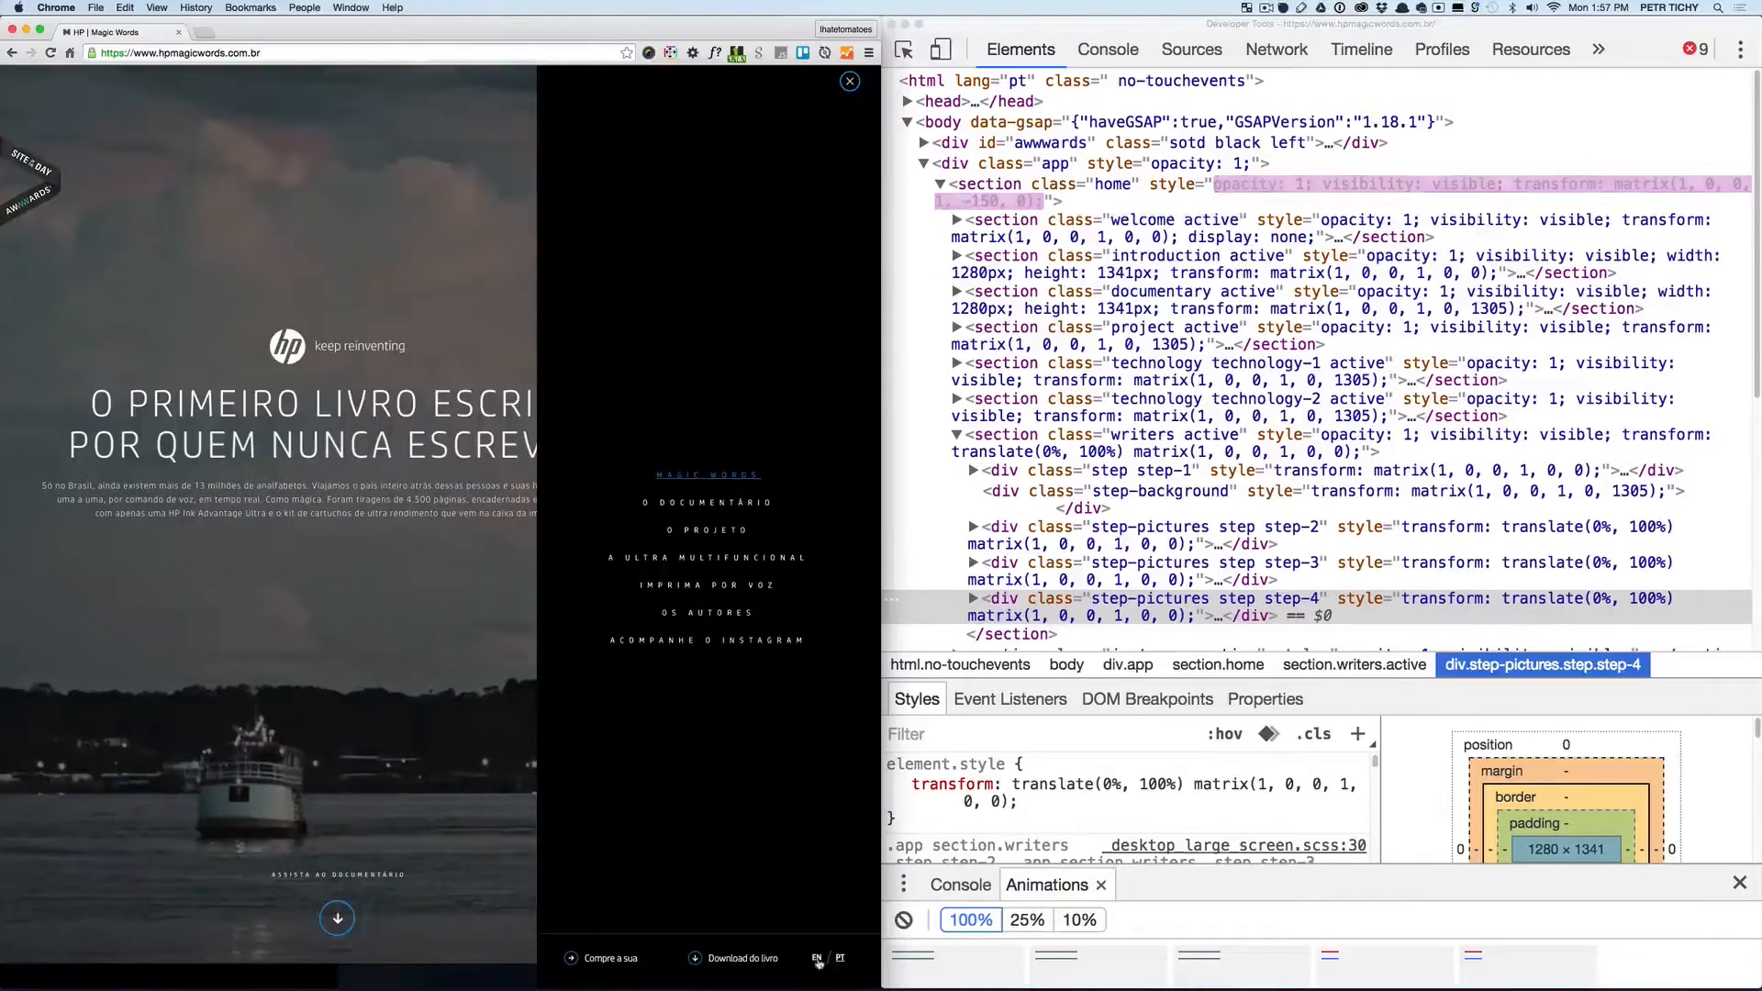
Switch the HP Magic Words site from Portuguese to English via the EN link.
left_click(816, 959)
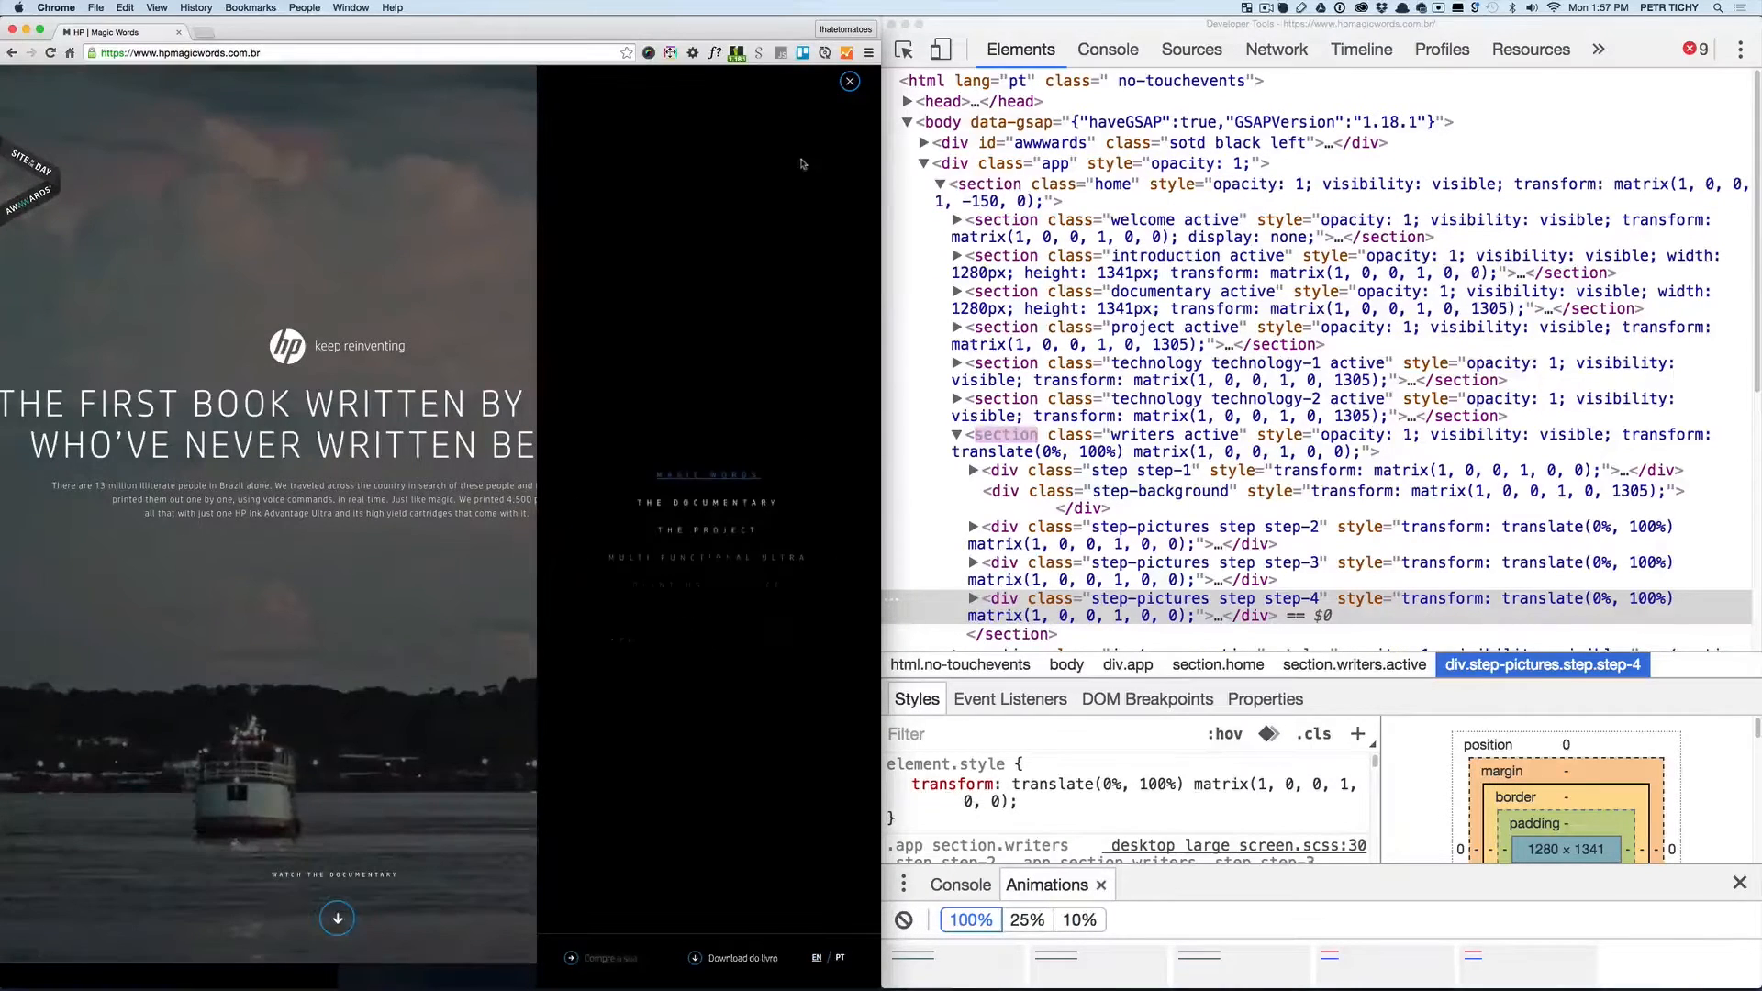
left_click(850, 80)
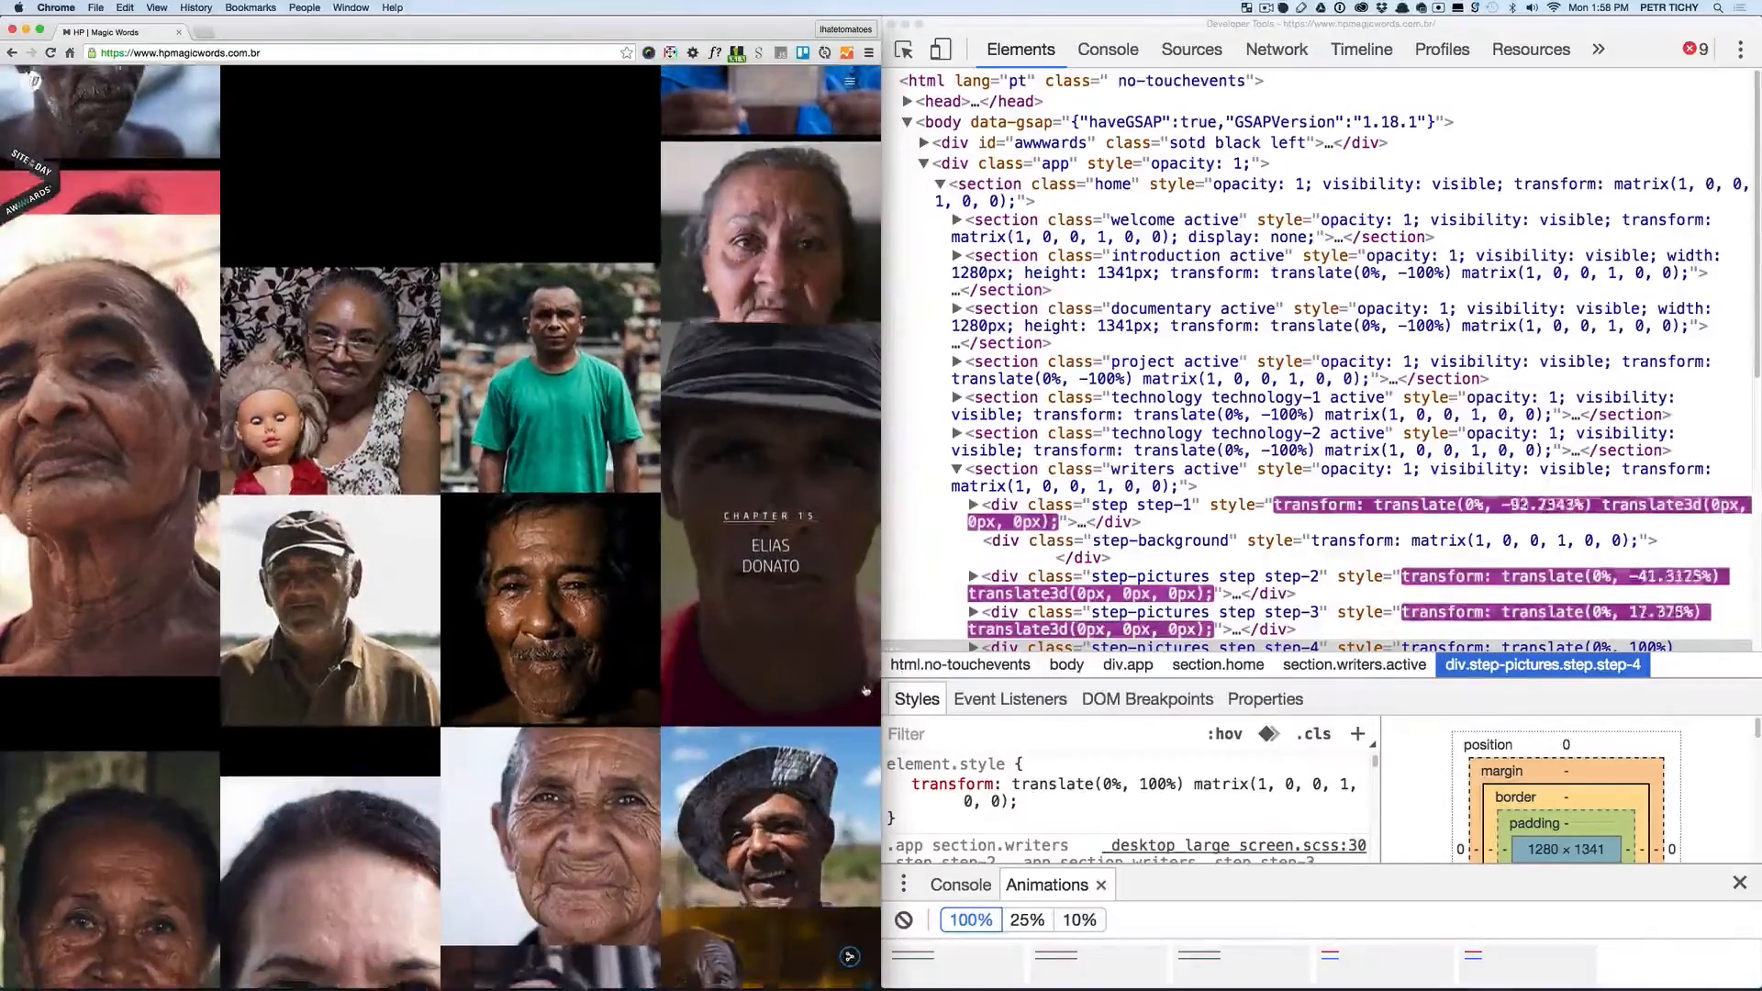
Scroll to the writers grid and expand the step-2 pictures container in Elements.
scroll("down", 3)
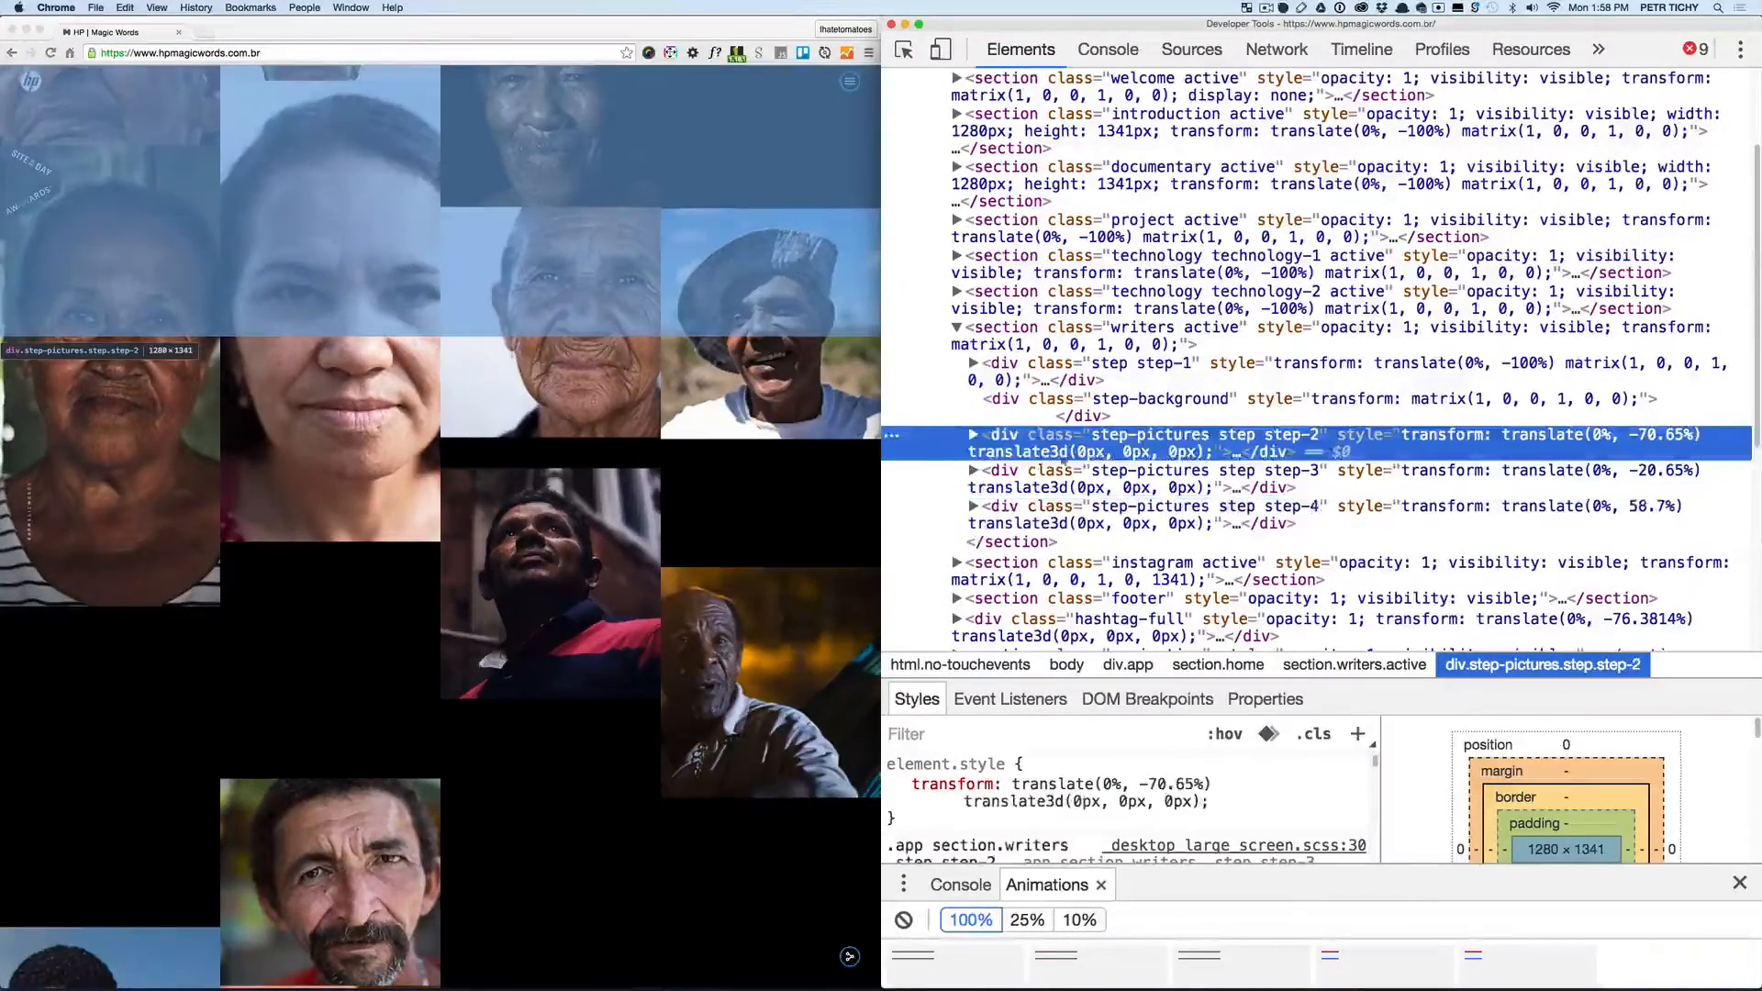
left_click(1147, 506)
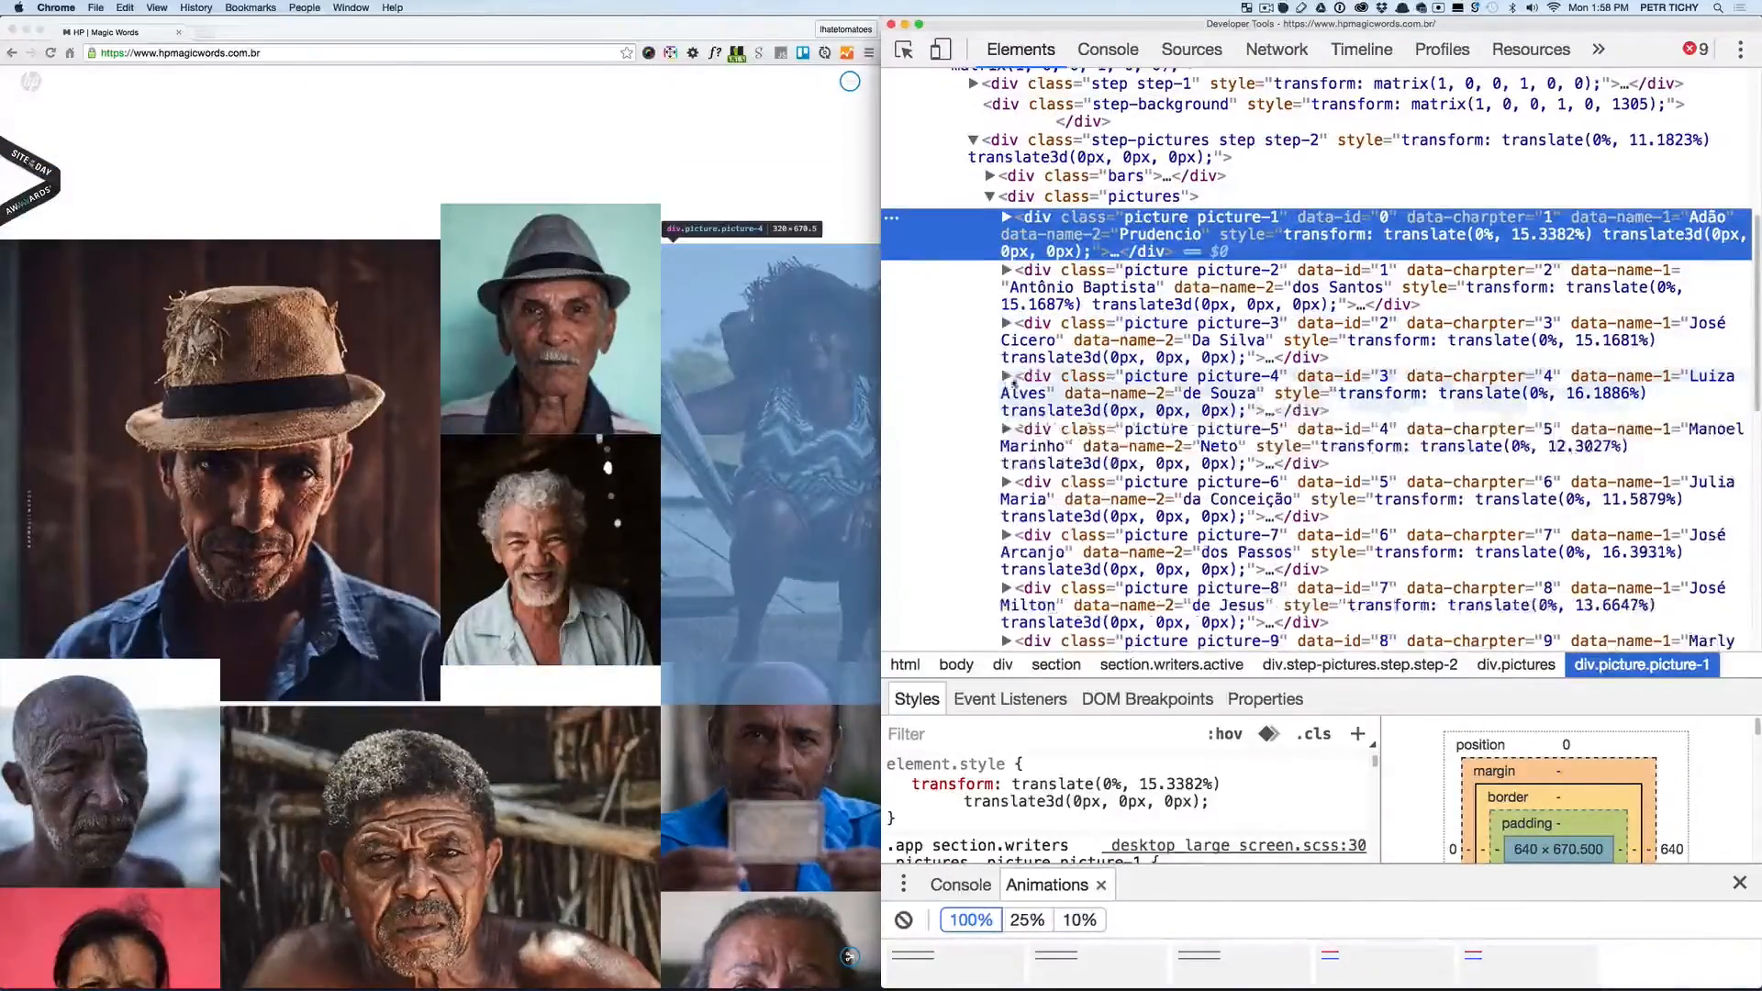
left_click(1147, 331)
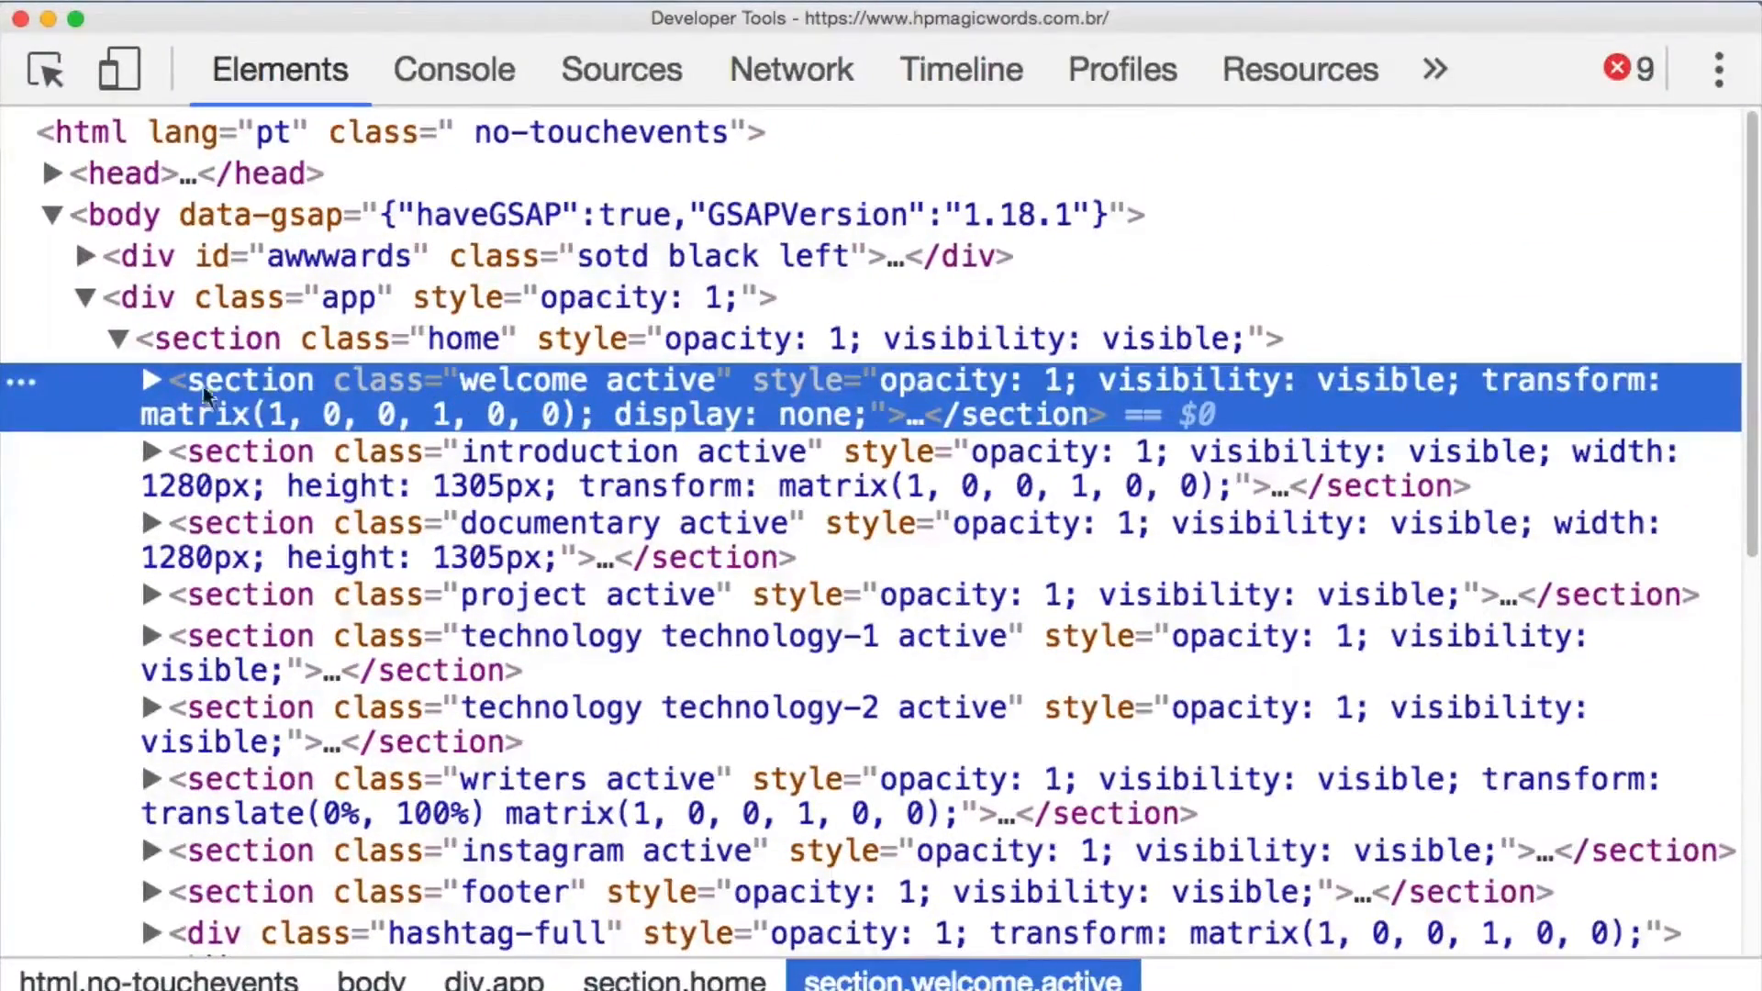
Expand section.welcome, the logo block and video#welcome_video in Elements.
left_click(152, 380)
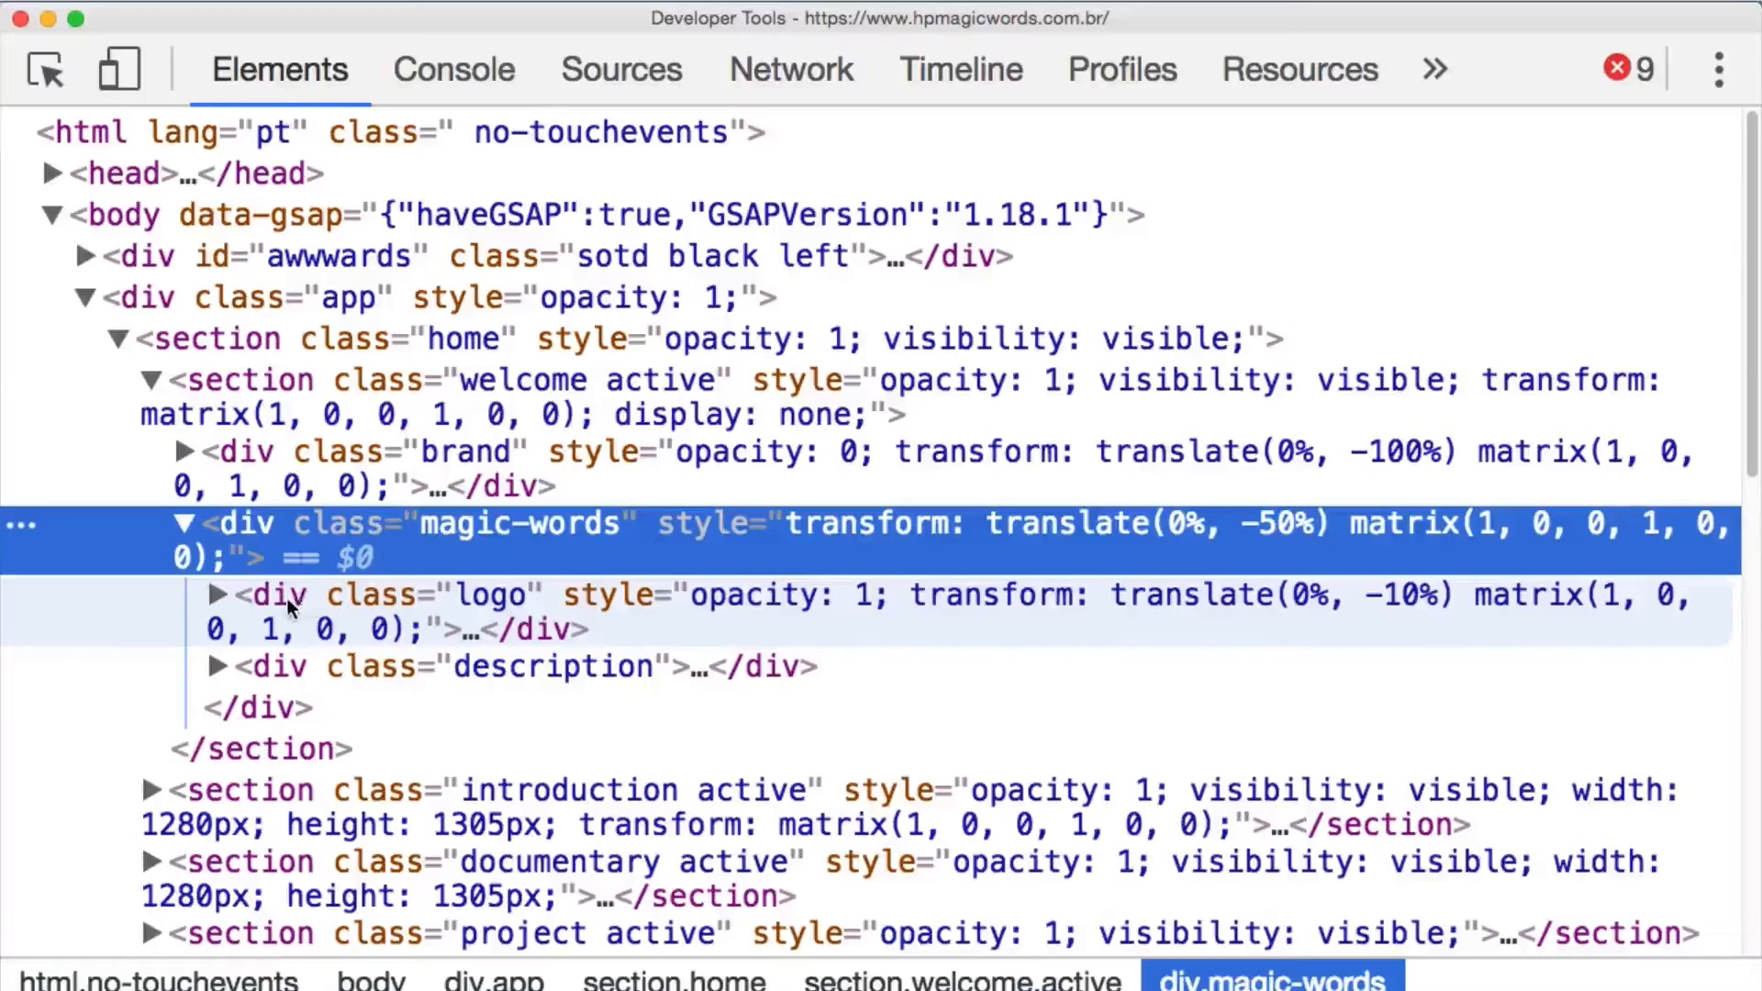
left_click(216, 595)
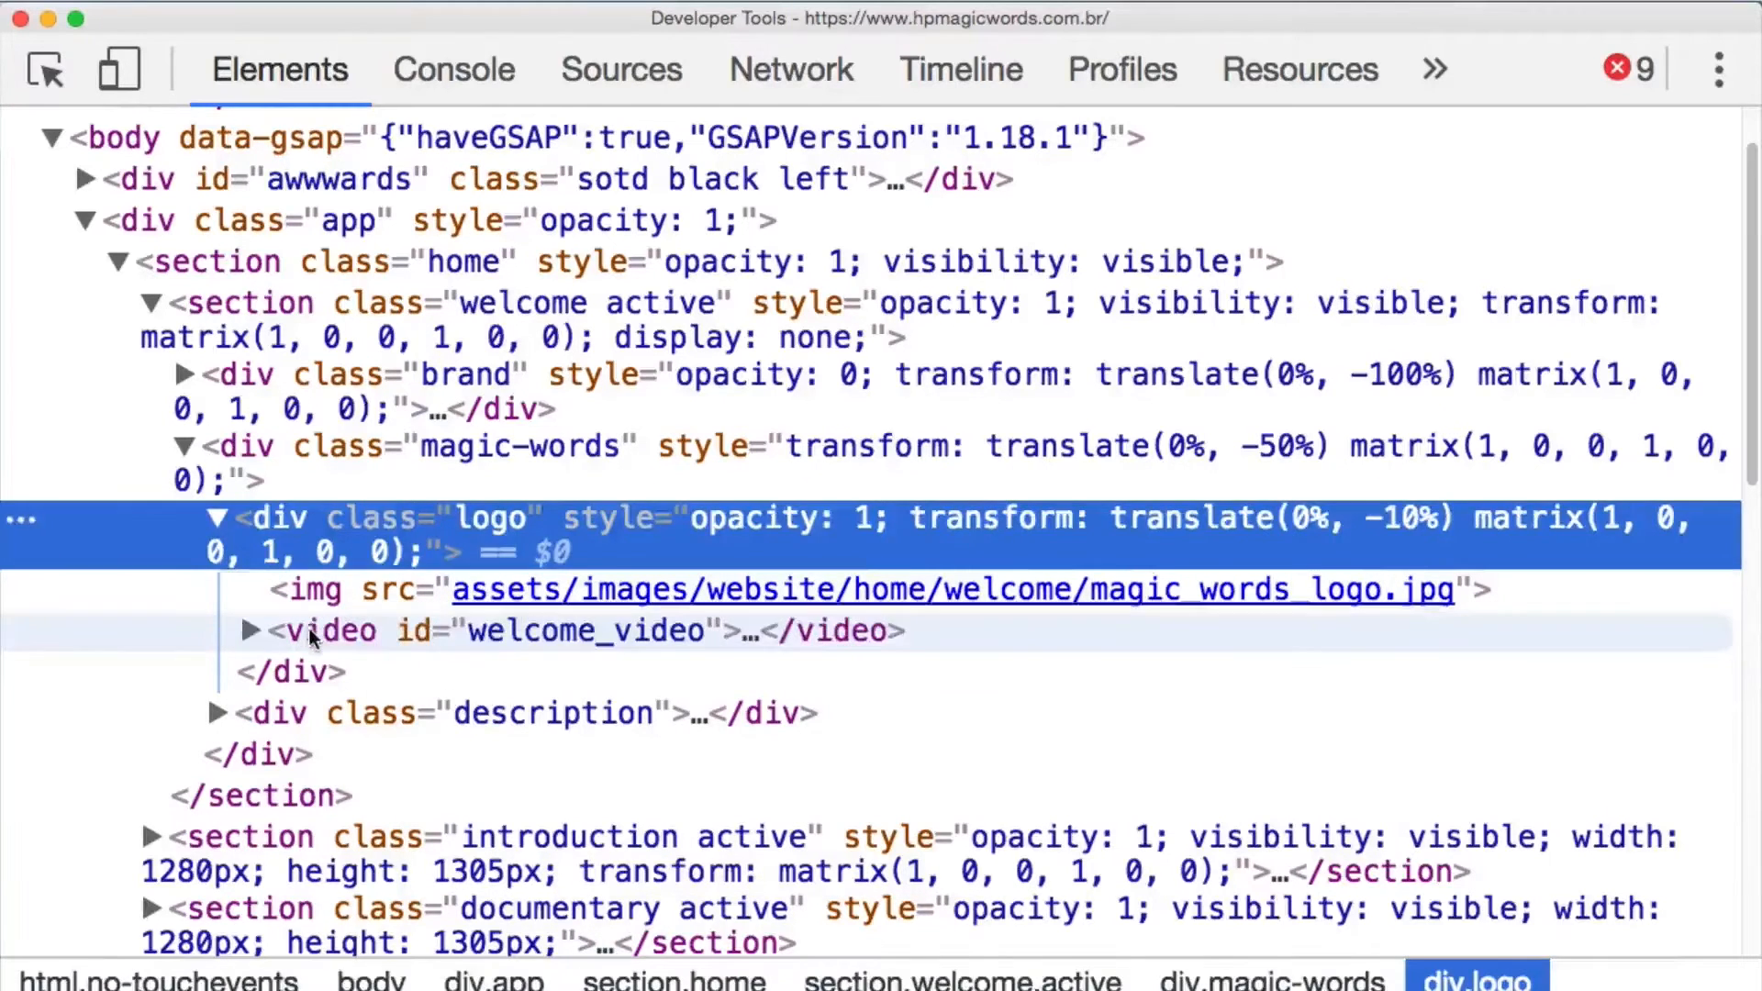
left_click(250, 630)
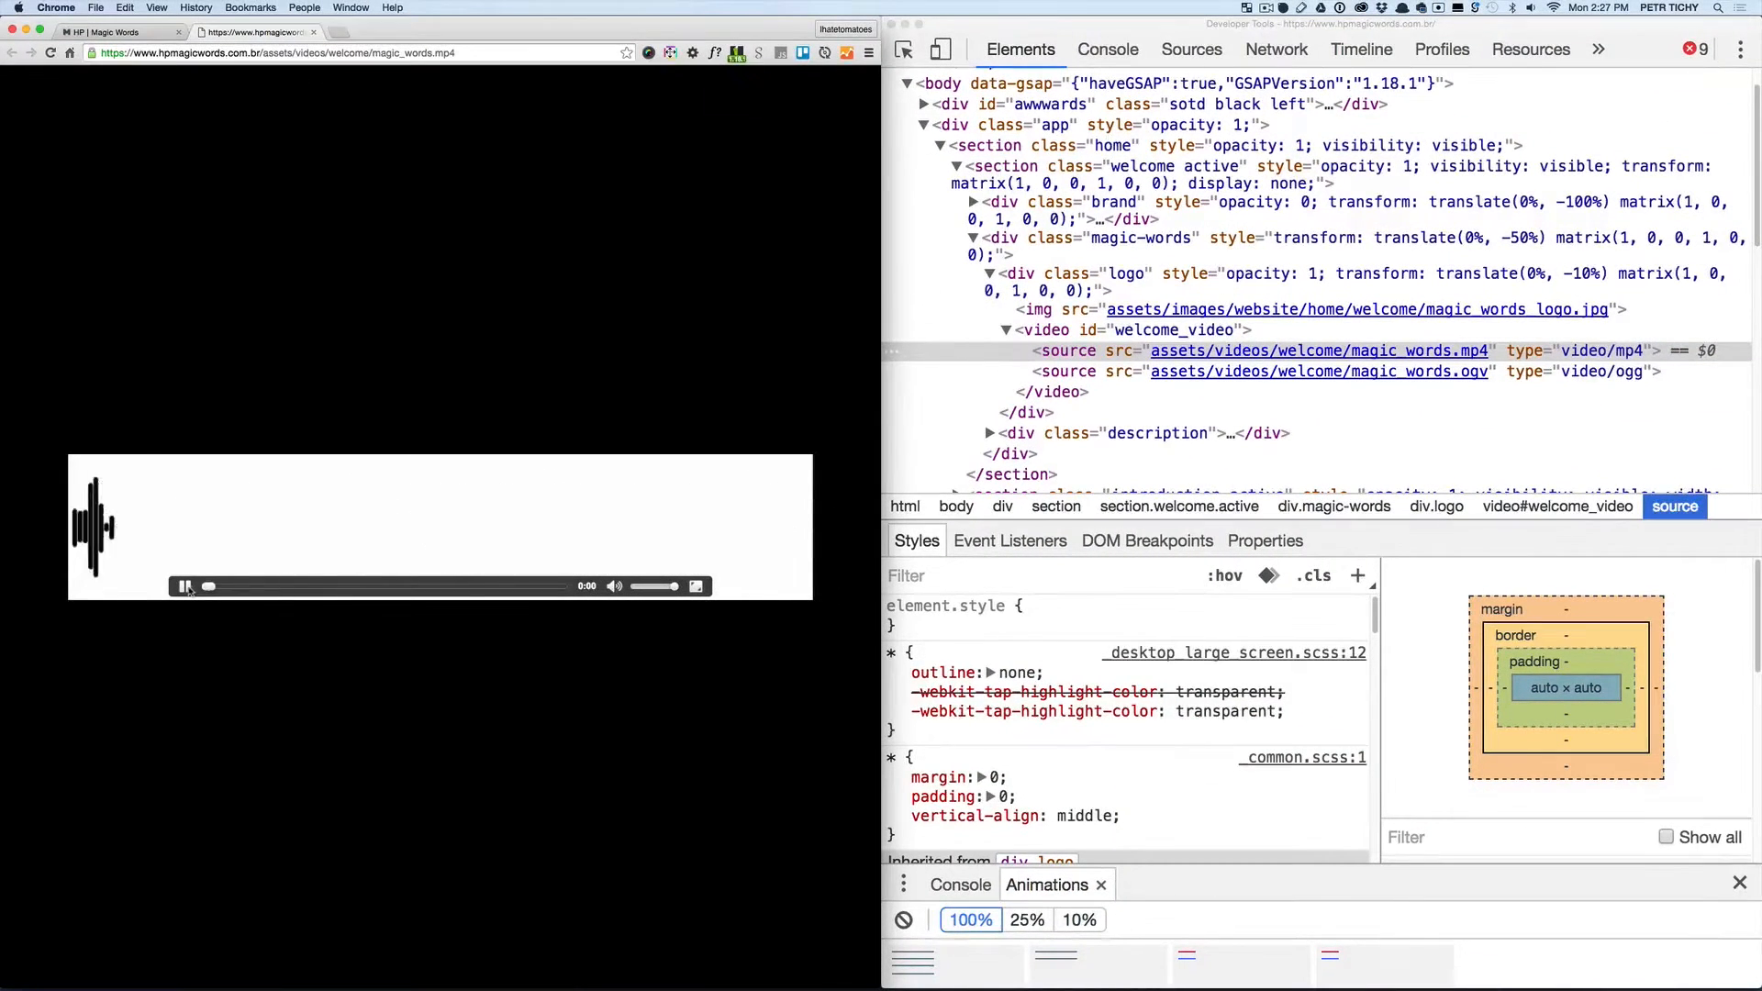
Open the magic_words.mp4 source link in a new browser tab.
left_click(184, 587)
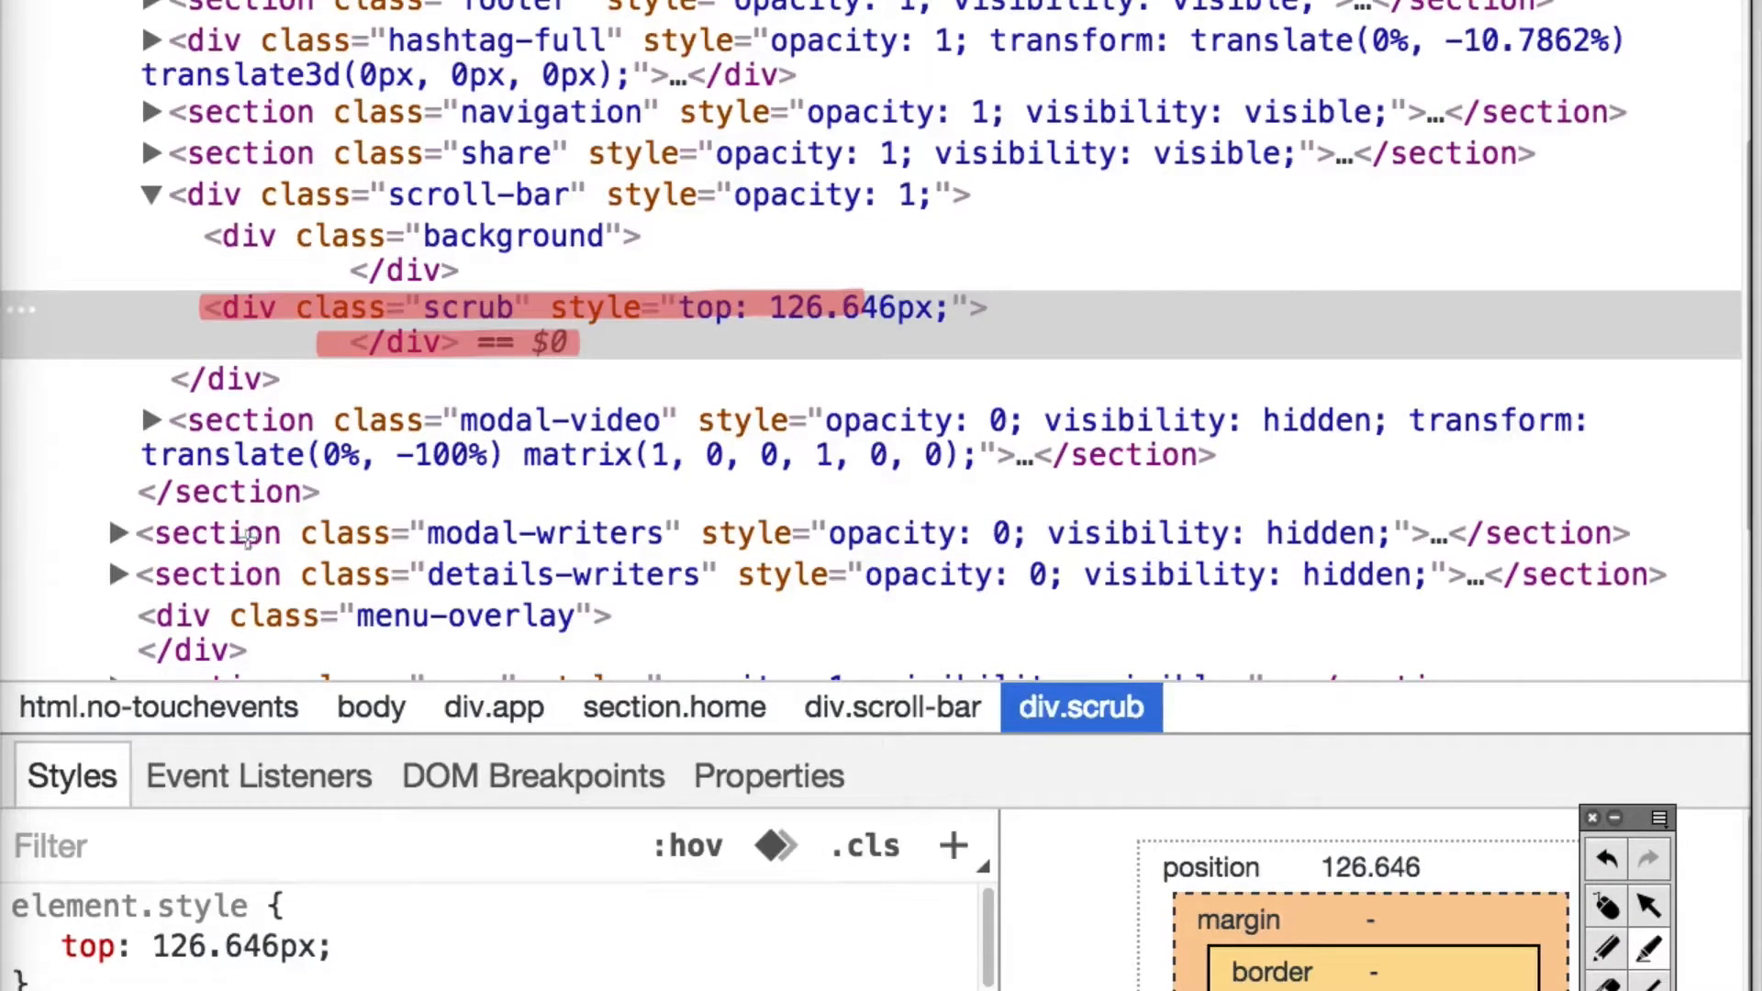
mouse_move(1573, 854)
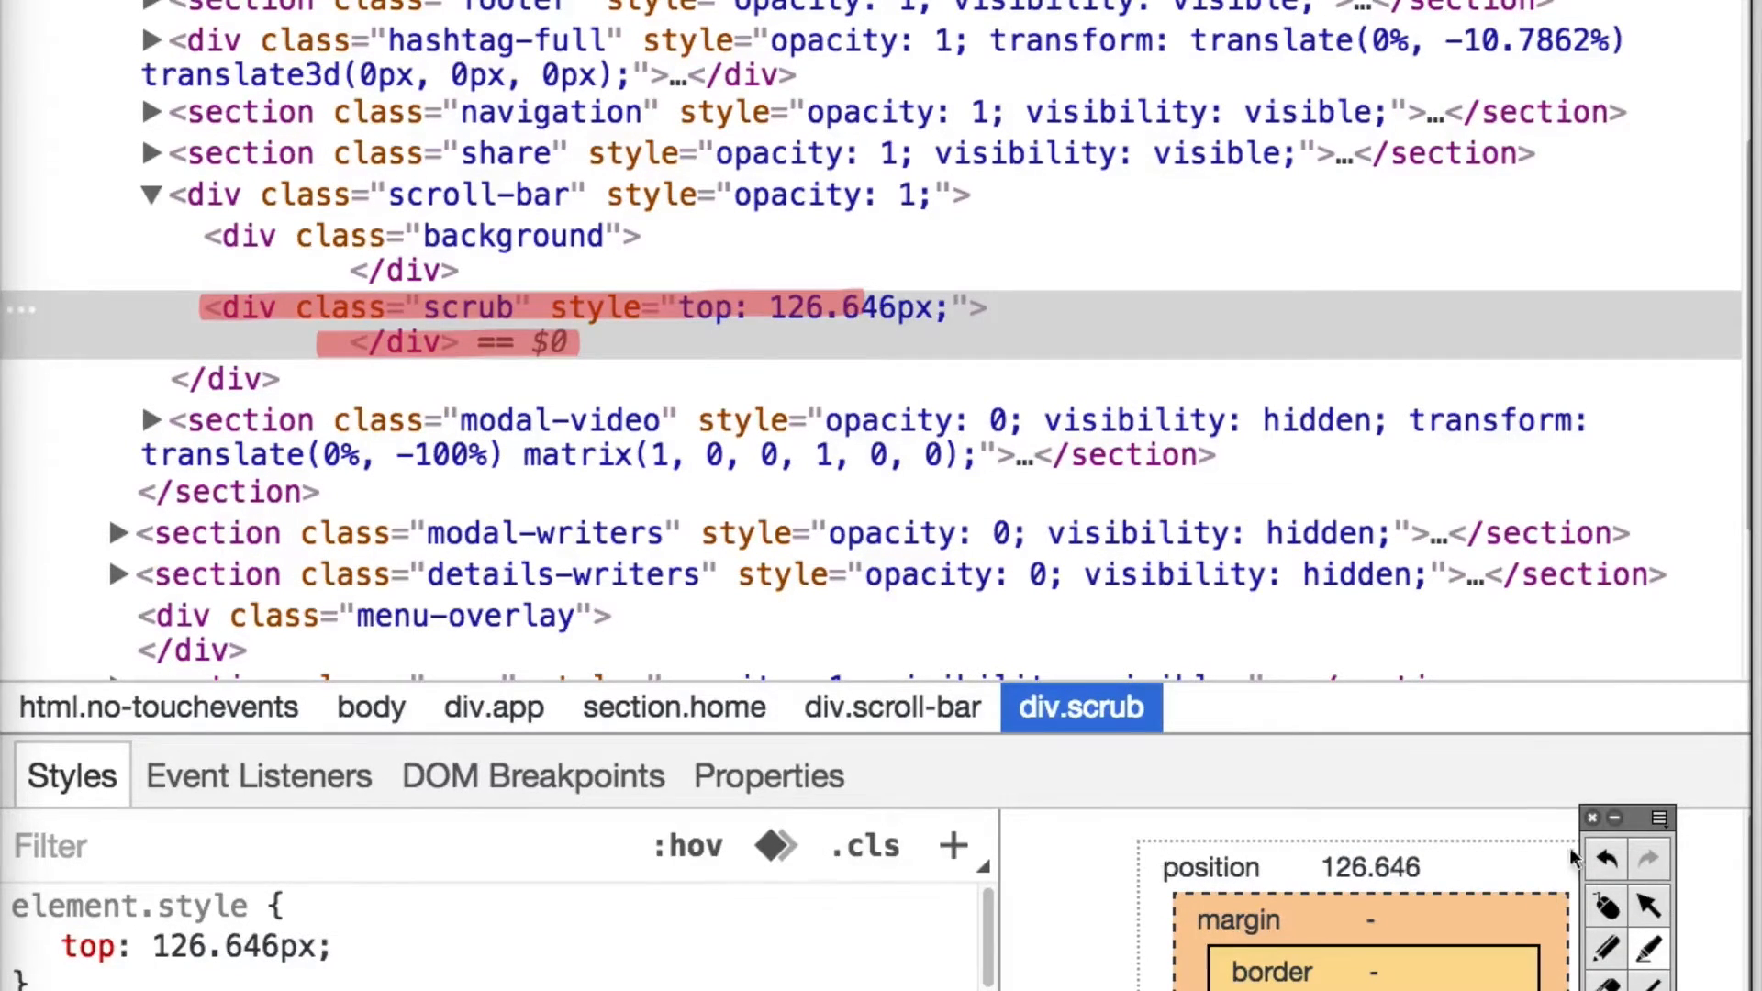